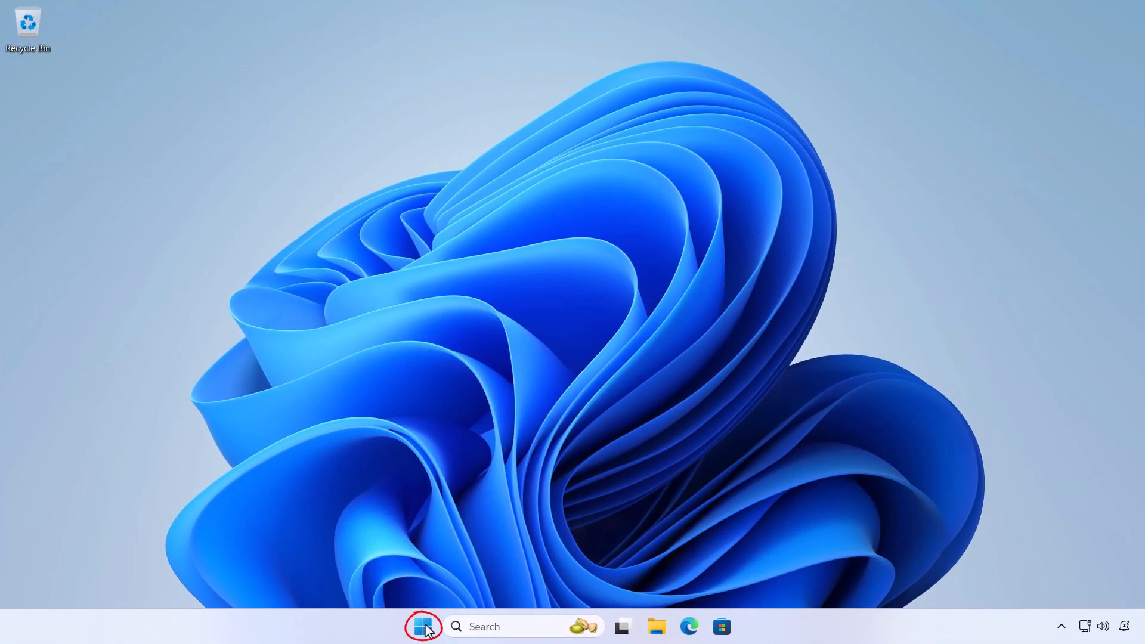
Right-click the Start button to show the Quick Link menu of system tools.
right_click(422, 626)
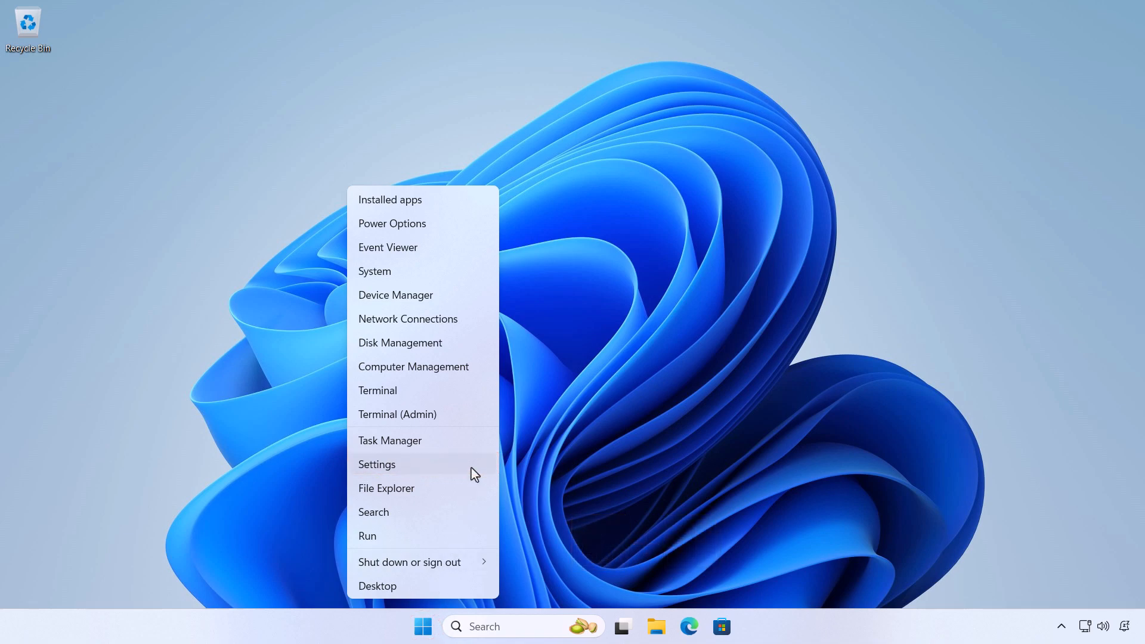
Launch Settings from the Quick Link menu and scroll the System page to About.
left_click(377, 464)
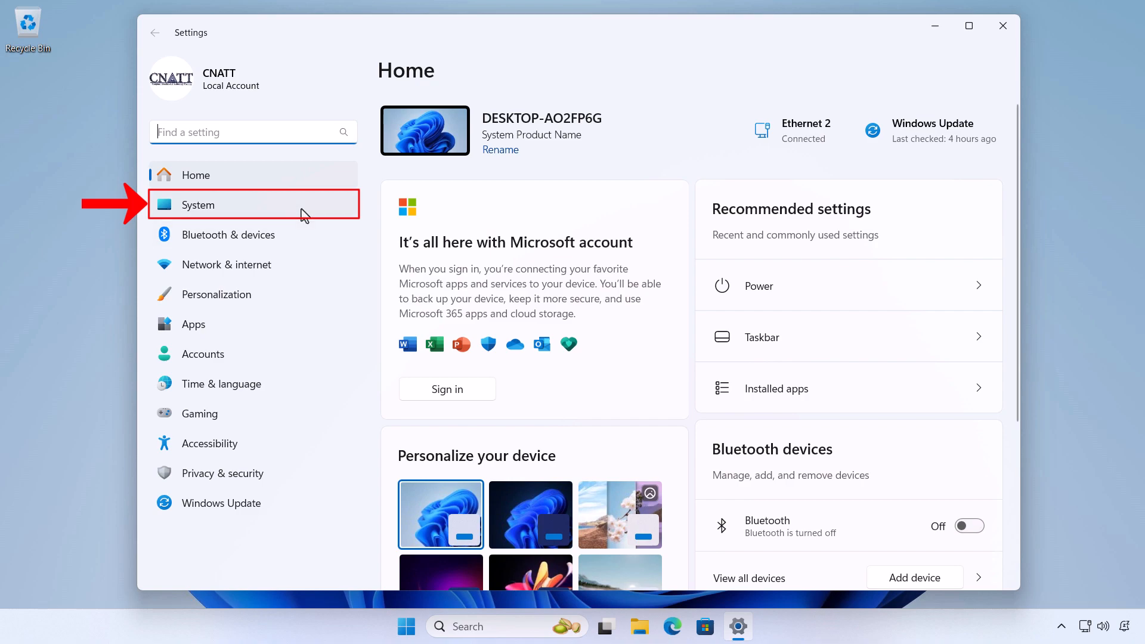
left_click(198, 204)
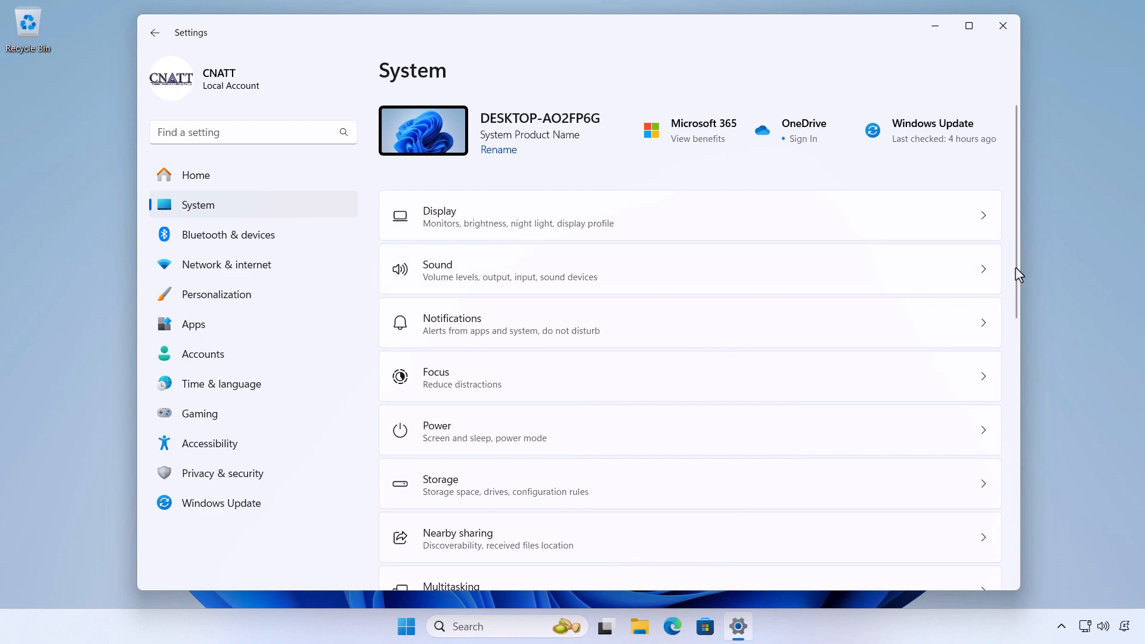
scroll("down", 3)
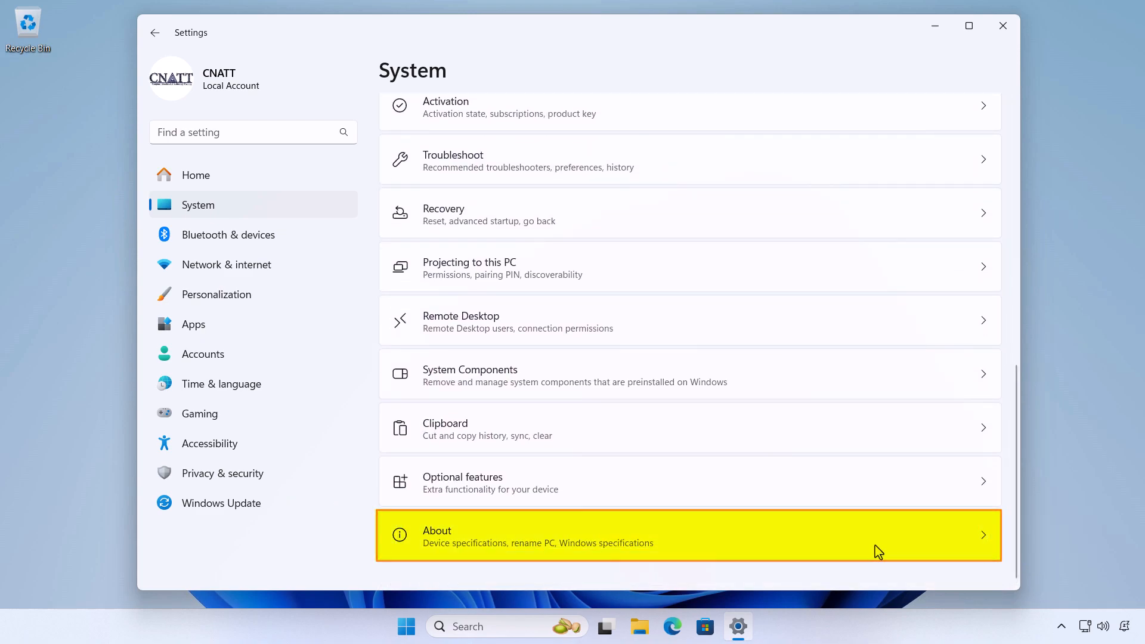
Open the About page to view device and Windows specifications.
left_click(689, 536)
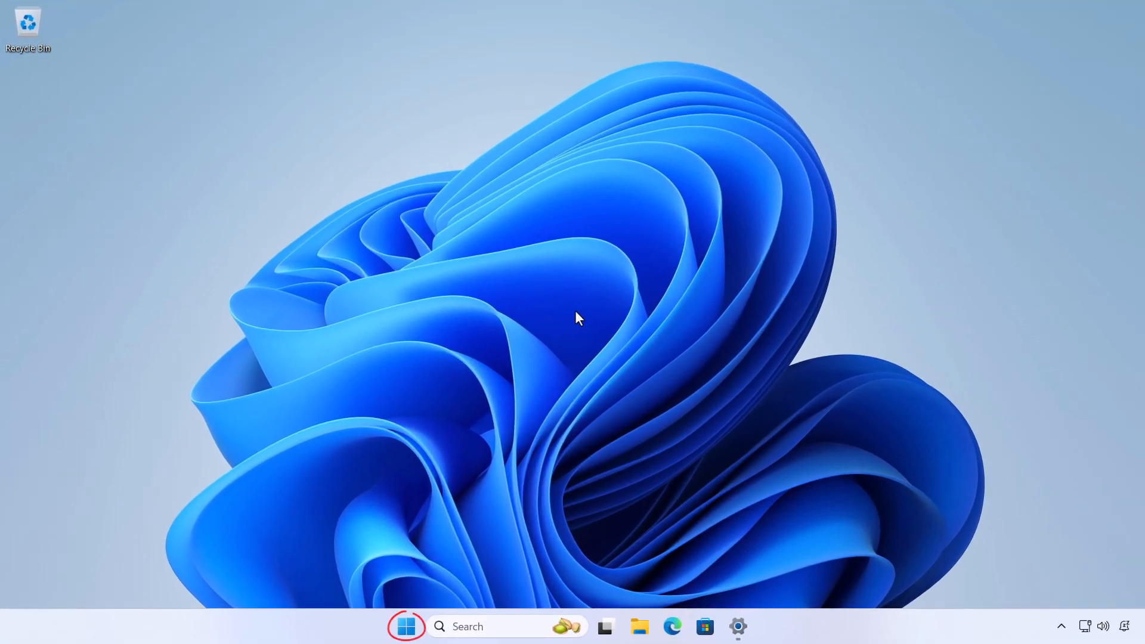
Run the winver command through the Run dialog from the Quick Link menu.
right_click(406, 627)
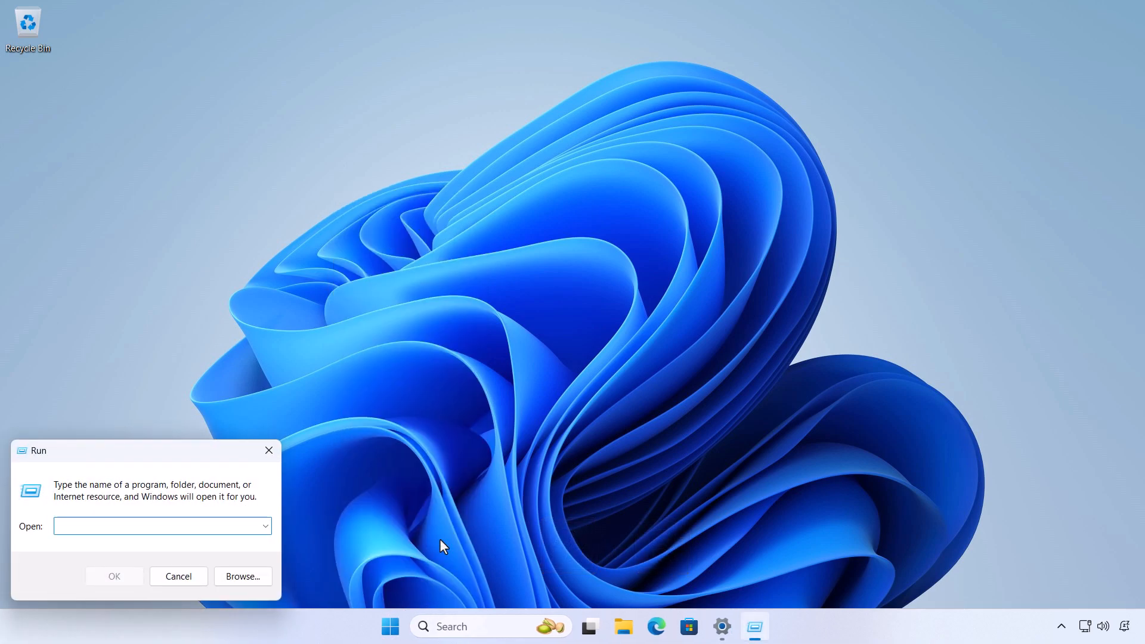
type("winver")
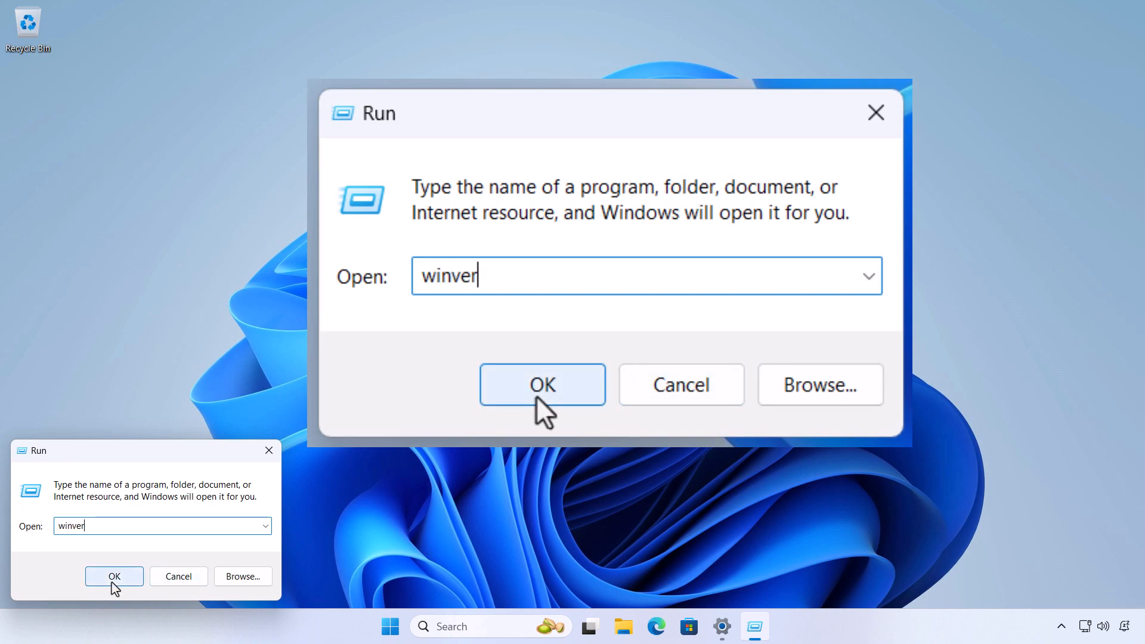
left_click(542, 384)
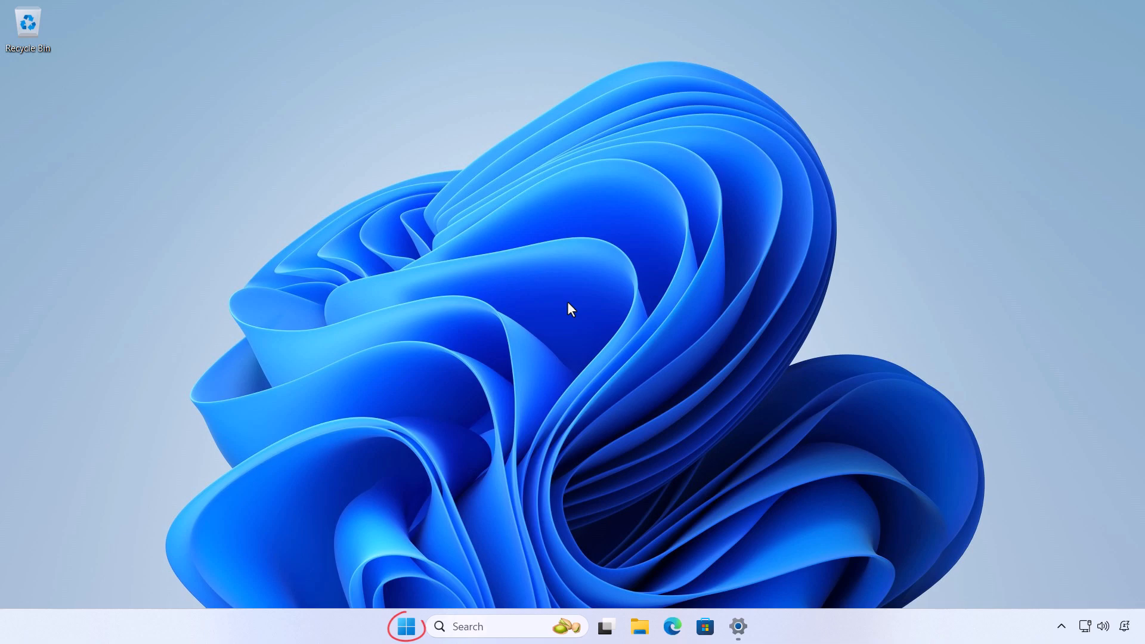
Search the Start menu for 'system information' to show System Information as best match.
left_click(406, 626)
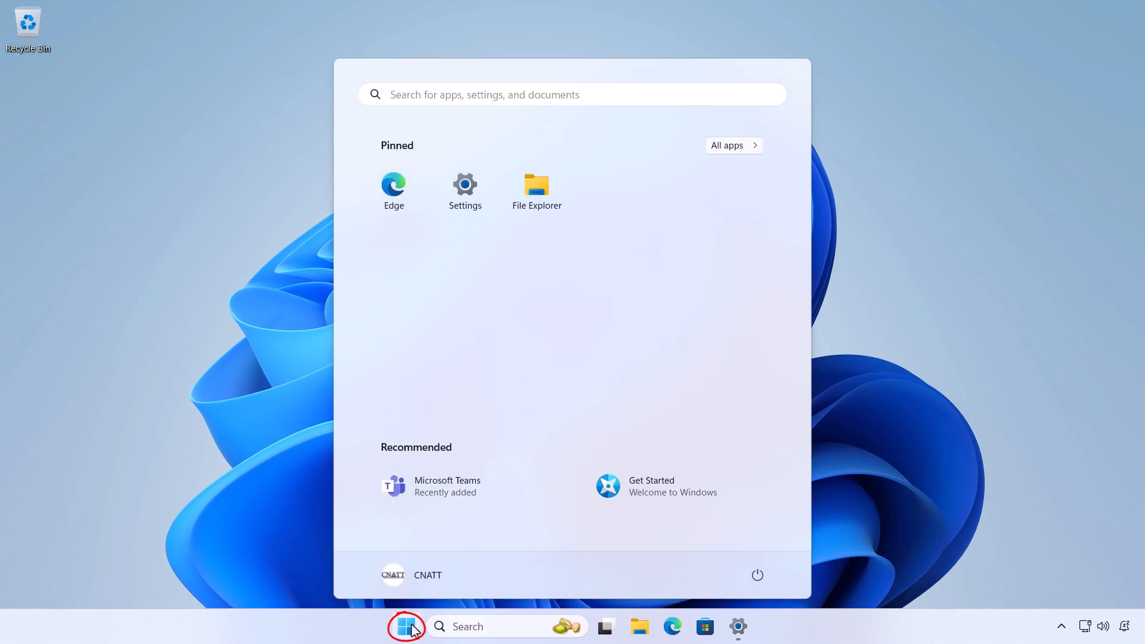
type("s")
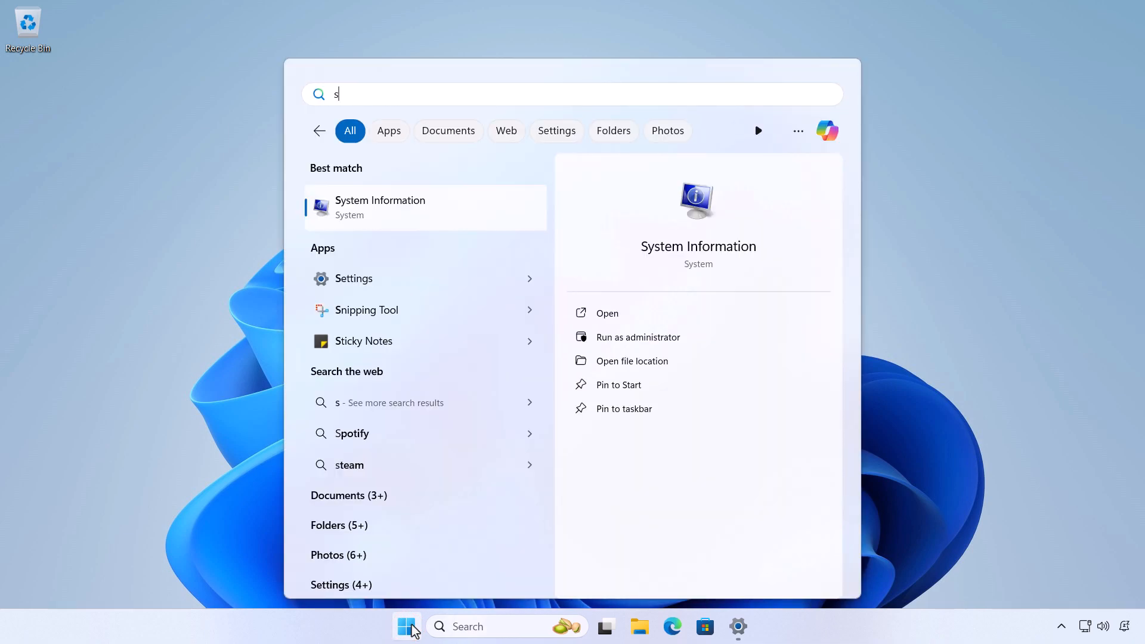
type("ystem")
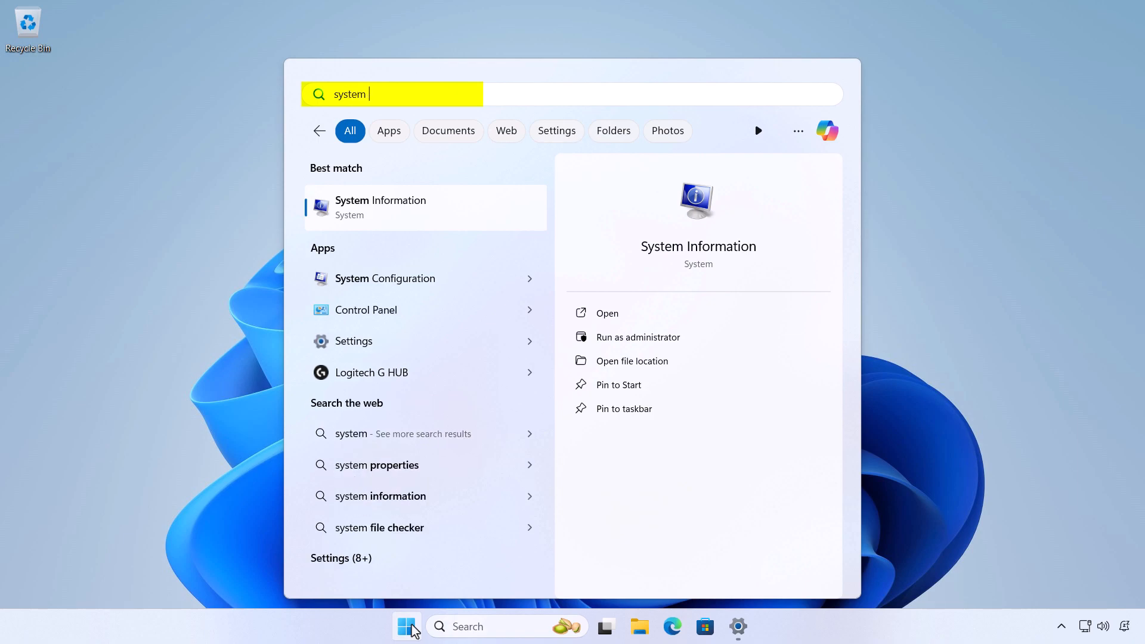
type("informat")
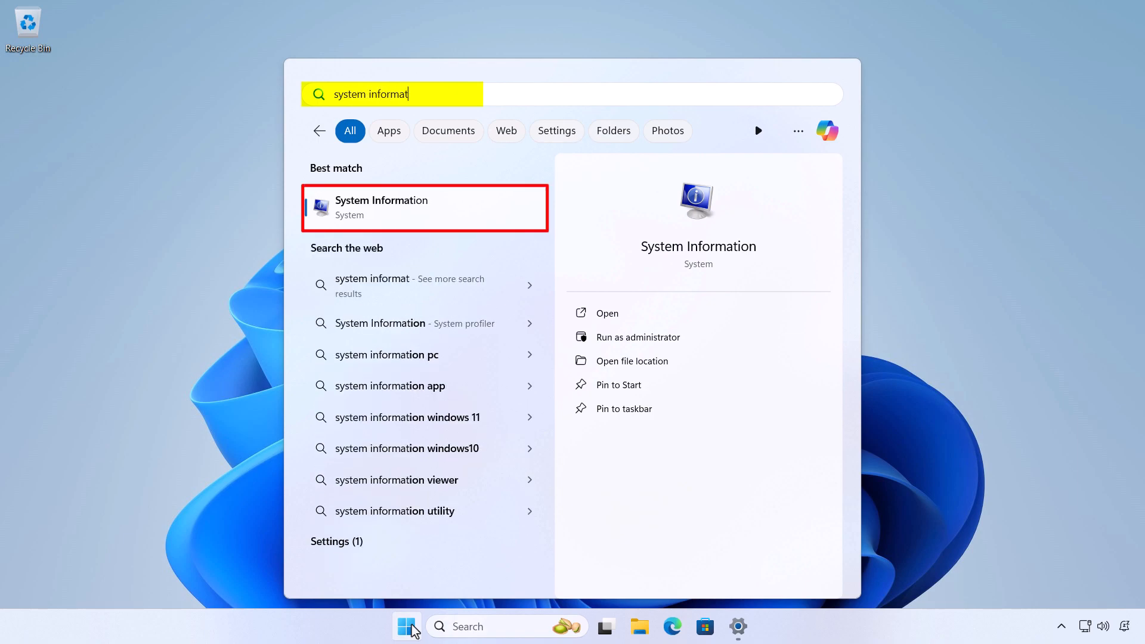